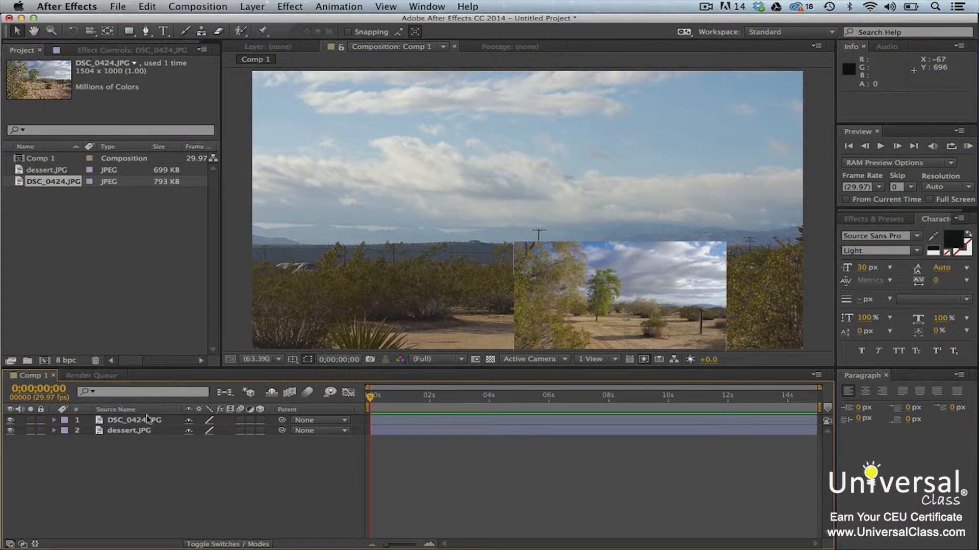
Draw a rectangular Mask 1 around the lower-right bush on DSC_0424.JPG and expand it
left_click(133, 420)
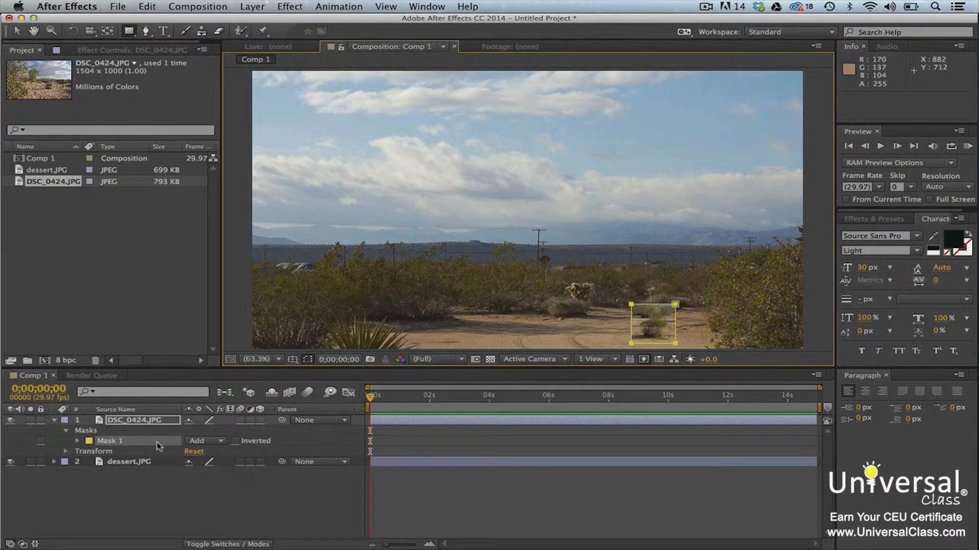
left_click(76, 442)
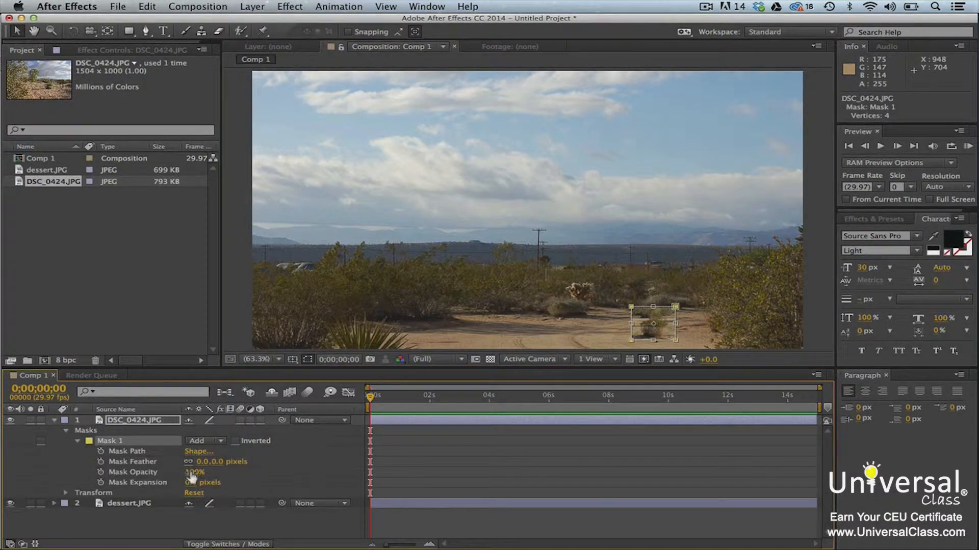
left_click_drag(196, 472, 187, 472)
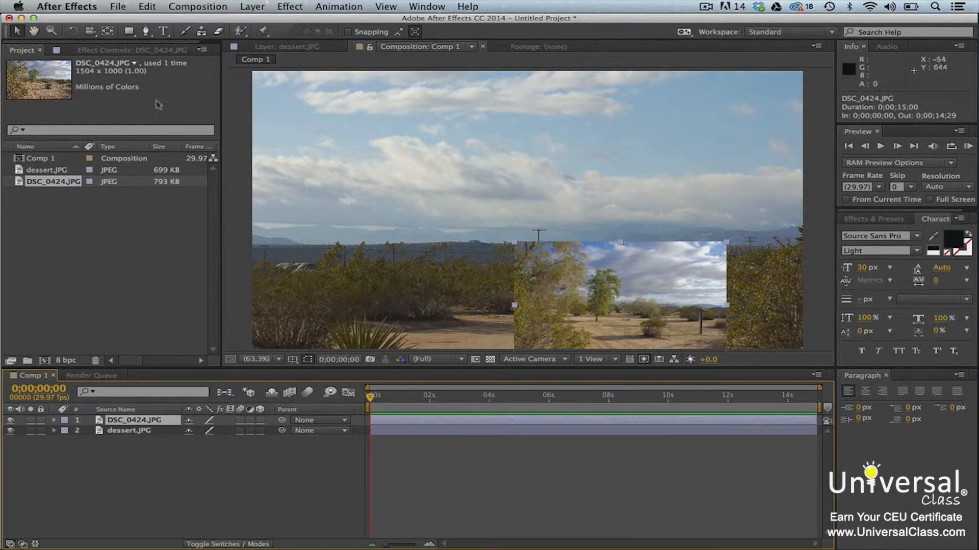
Replace the rectangle with a Pen-tool mask, placing vertices around the bush
left_click(147, 31)
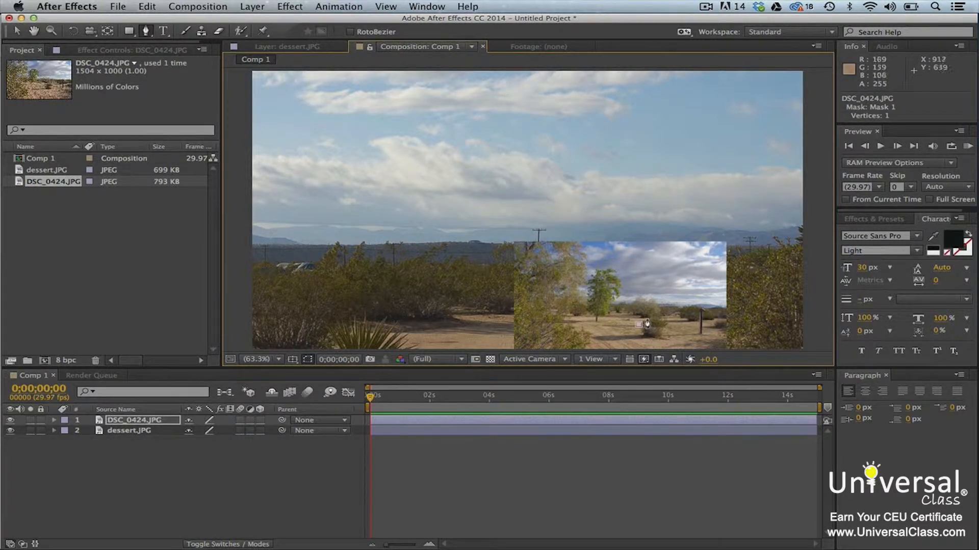
mouse_move(648, 324)
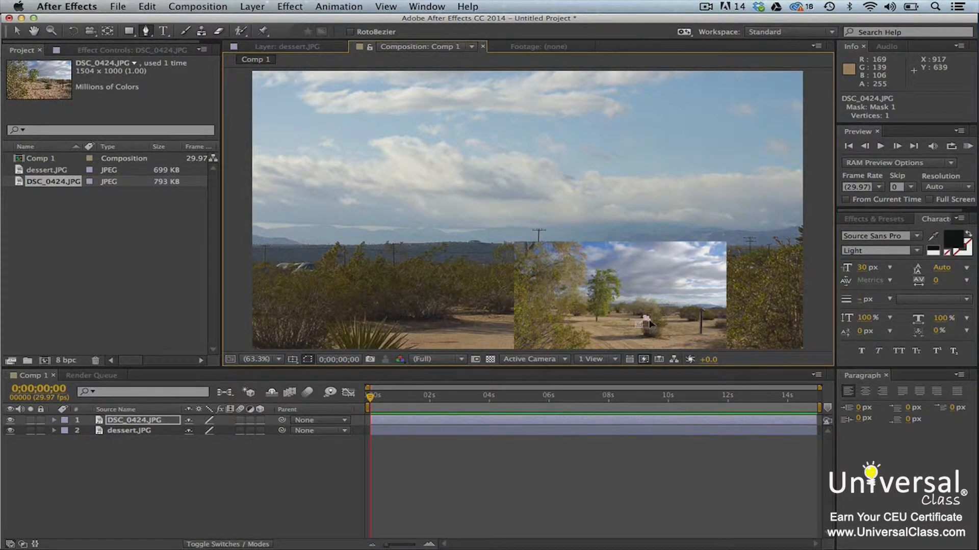
left_click(656, 315)
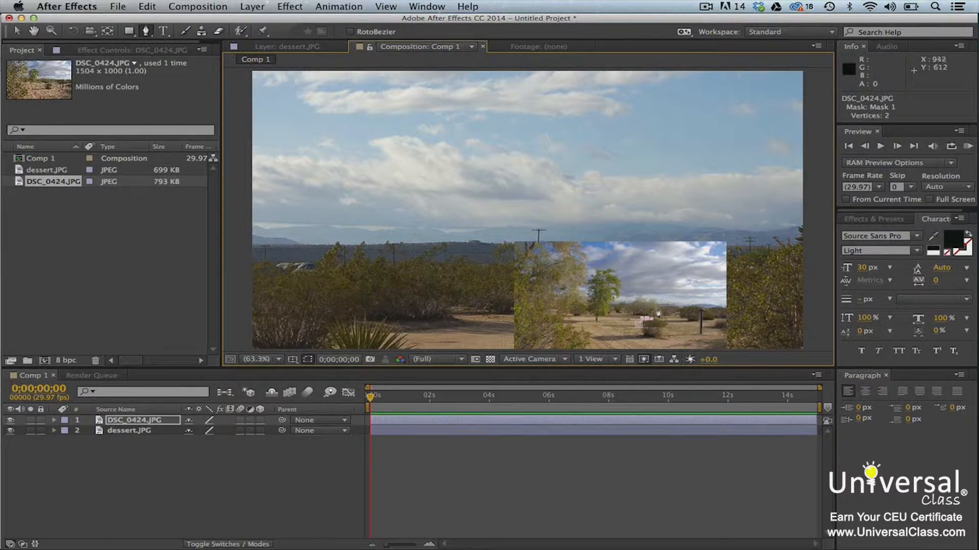
mouse_move(661, 330)
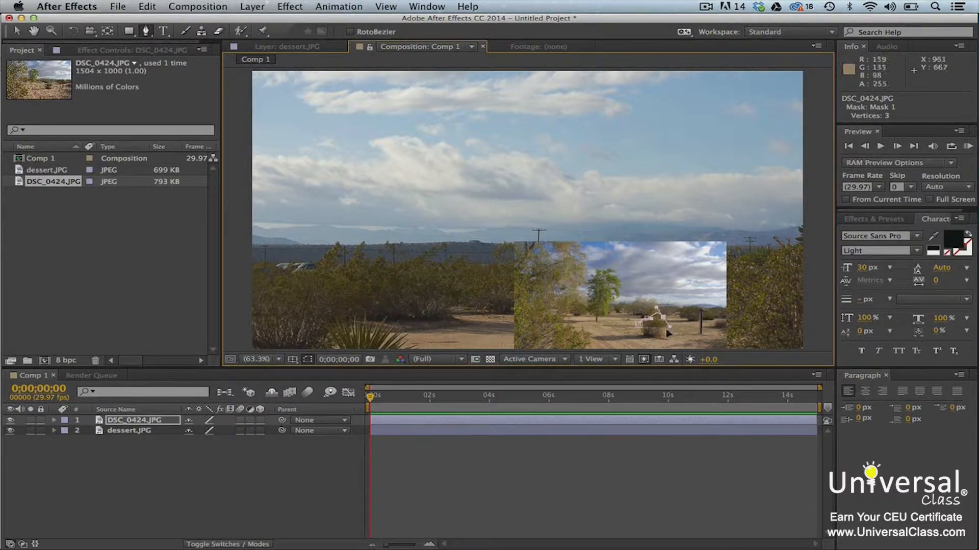
mouse_move(665, 339)
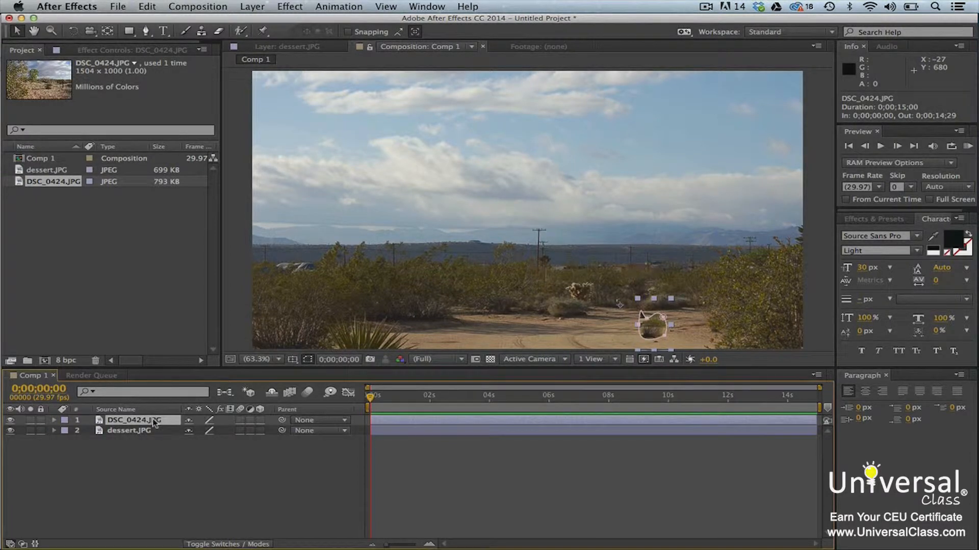
Show Mask 1's path with M and leave the Inverted checkbox off
key("m")
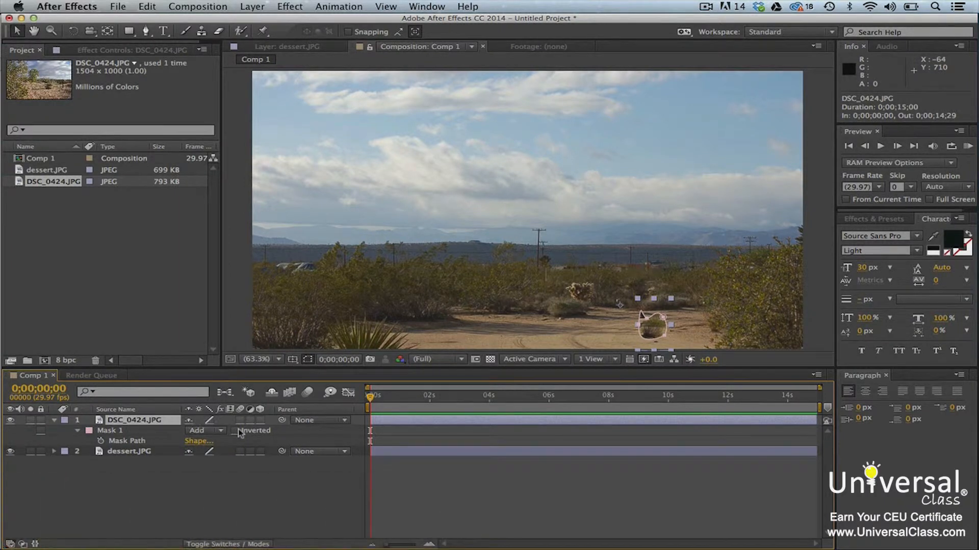
left_click(236, 431)
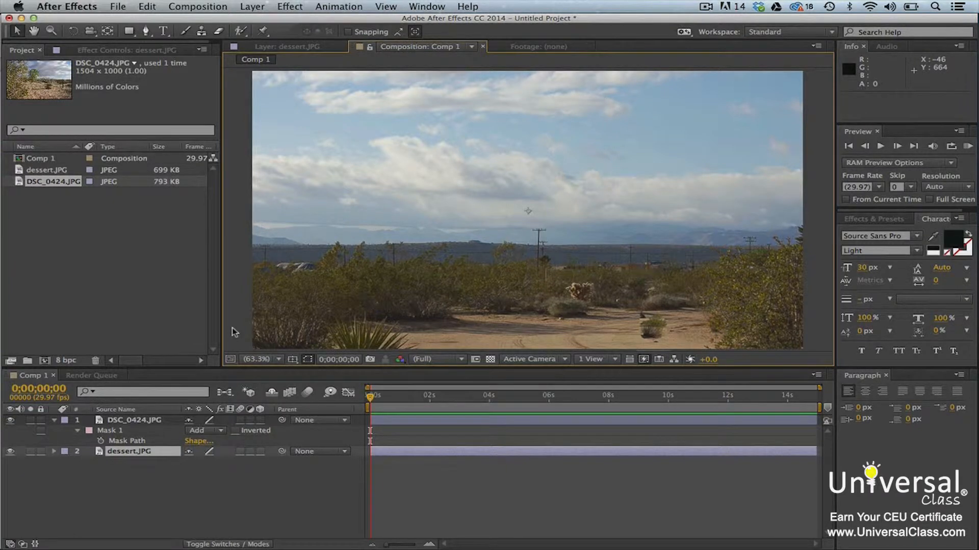
Curve a bush mask vertex with the Convert Vertex tool so the path hugs the bush
left_click(134, 420)
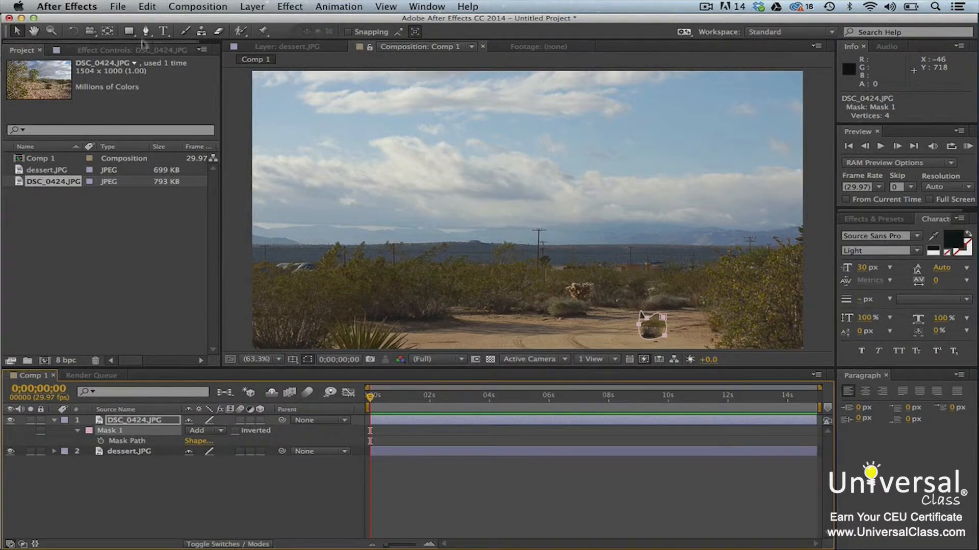
left_click(148, 31)
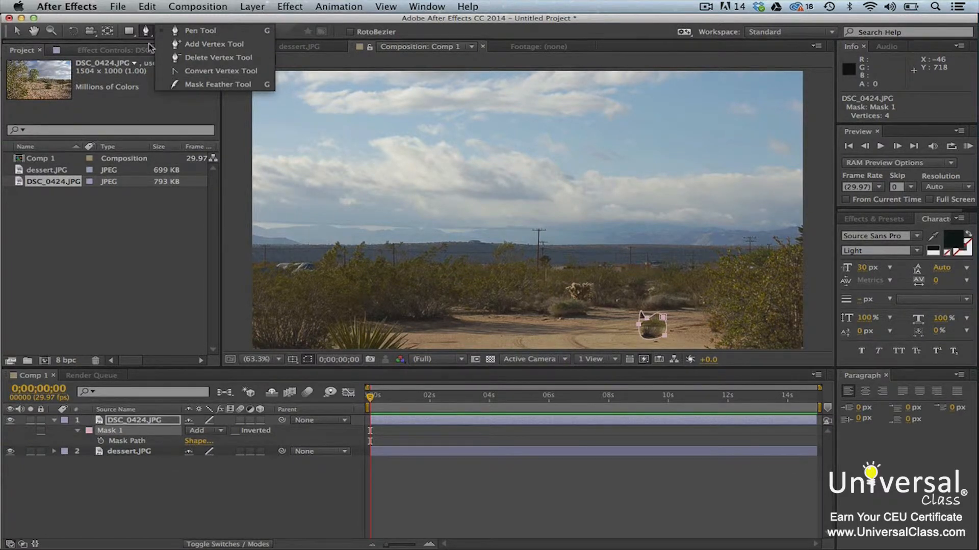
mouse_move(181, 76)
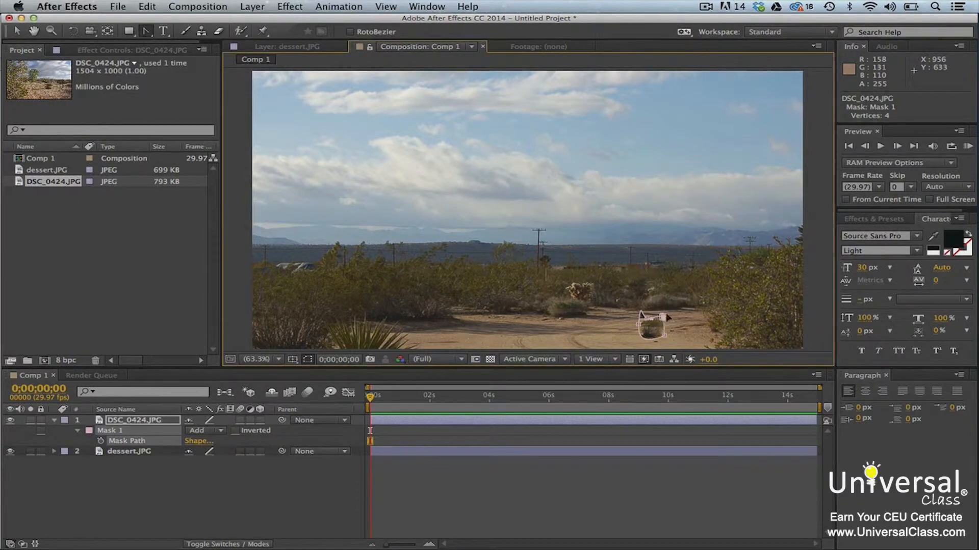
left_click_drag(651, 325, 680, 303)
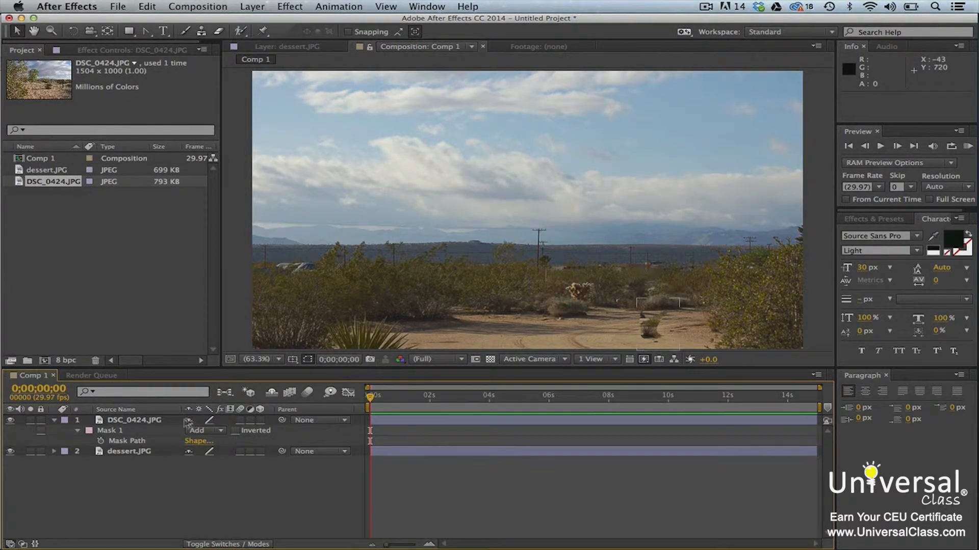
Select DSC_0424.JPG and feather Mask 1 by 28 pixels
left_click(133, 419)
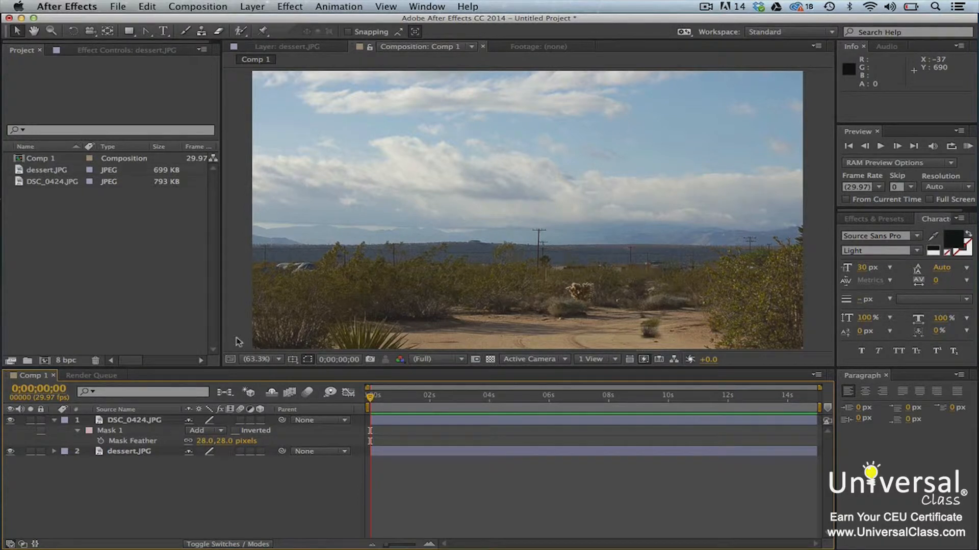
left_click(118, 6)
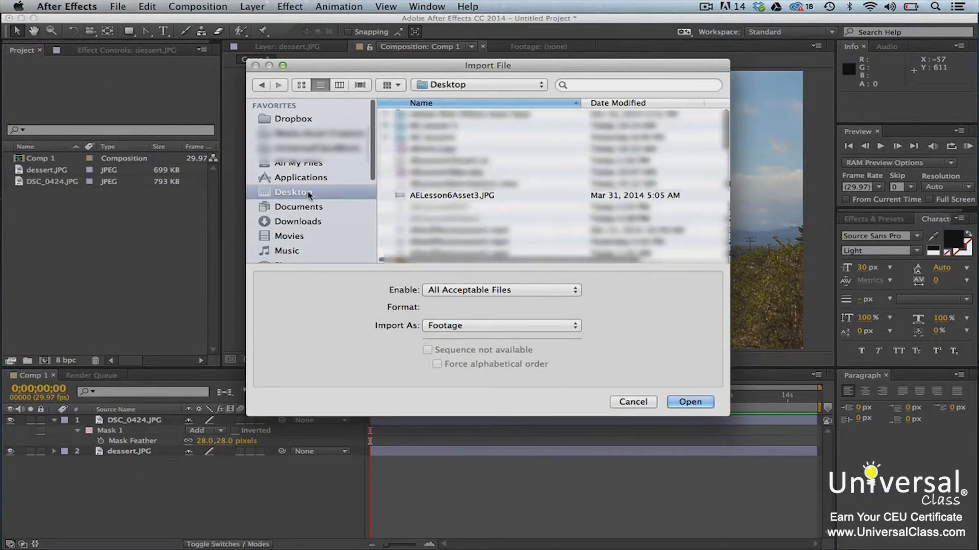
Import AELesson6Asset3.JPG from the Desktop and select the bush Mask 1 to copy
left_click(451, 195)
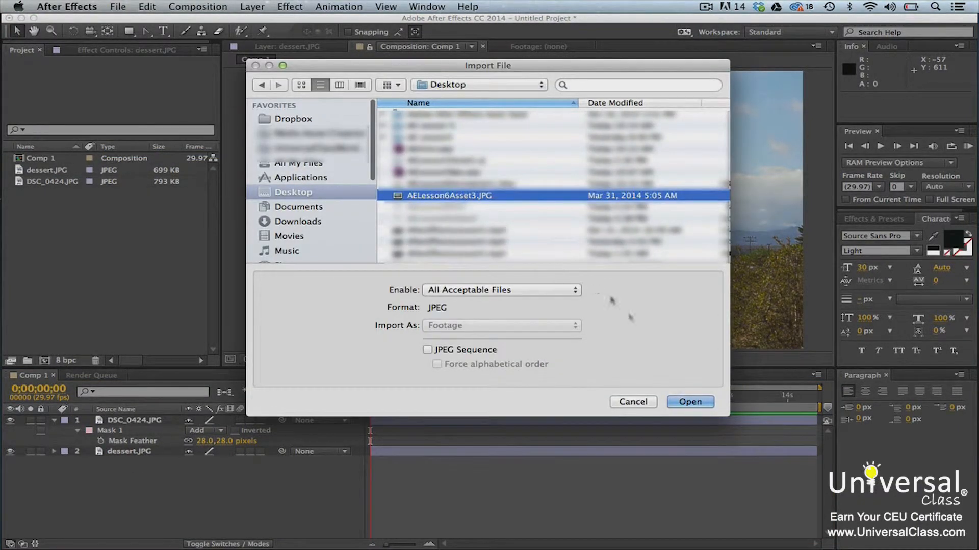
left_click(690, 401)
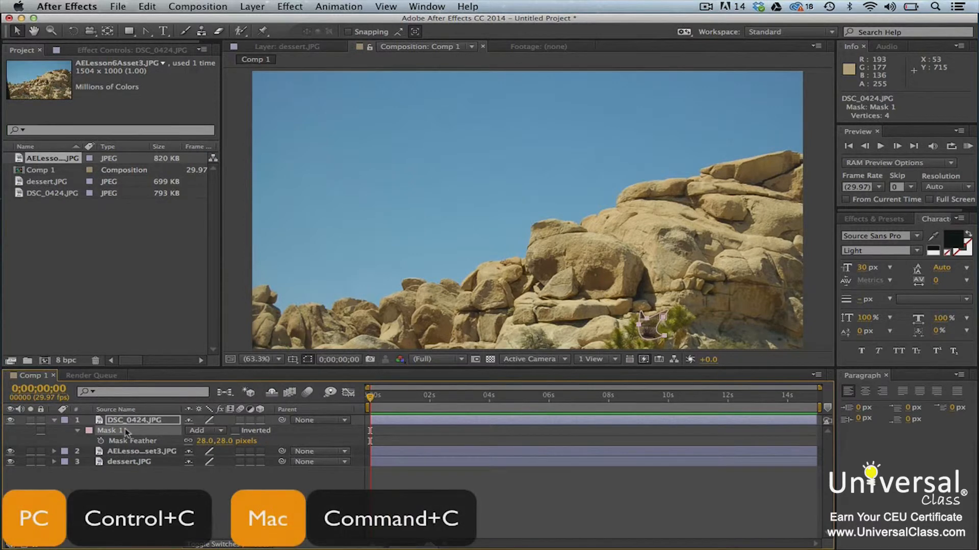
left_click(139, 451)
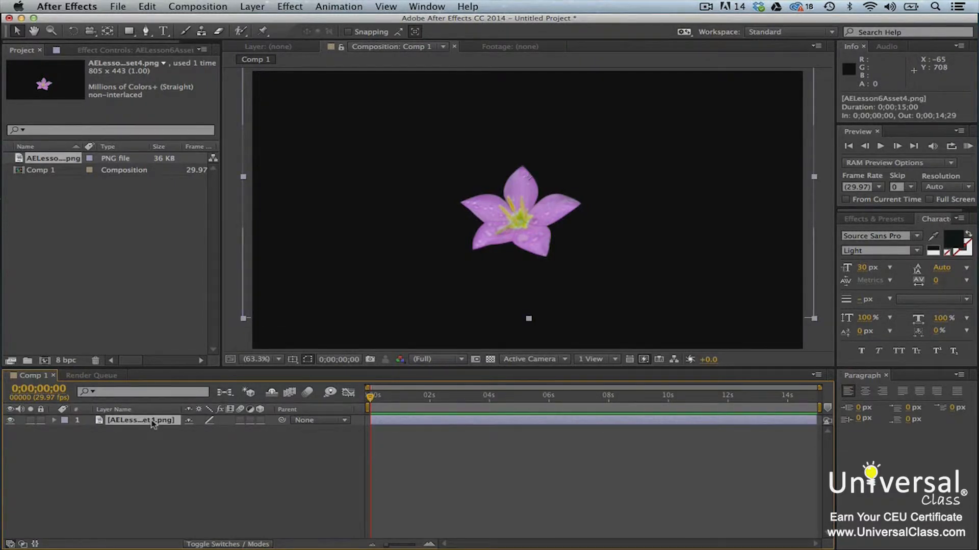
Duplicate the flower layer and rename the lower copy 'Reflection'
key("cmd+d")
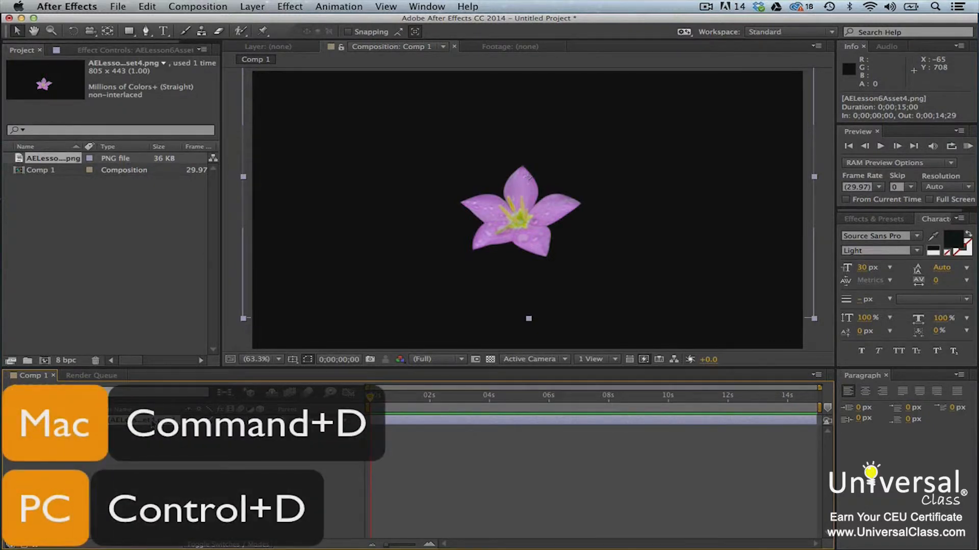
key("cmd+d")
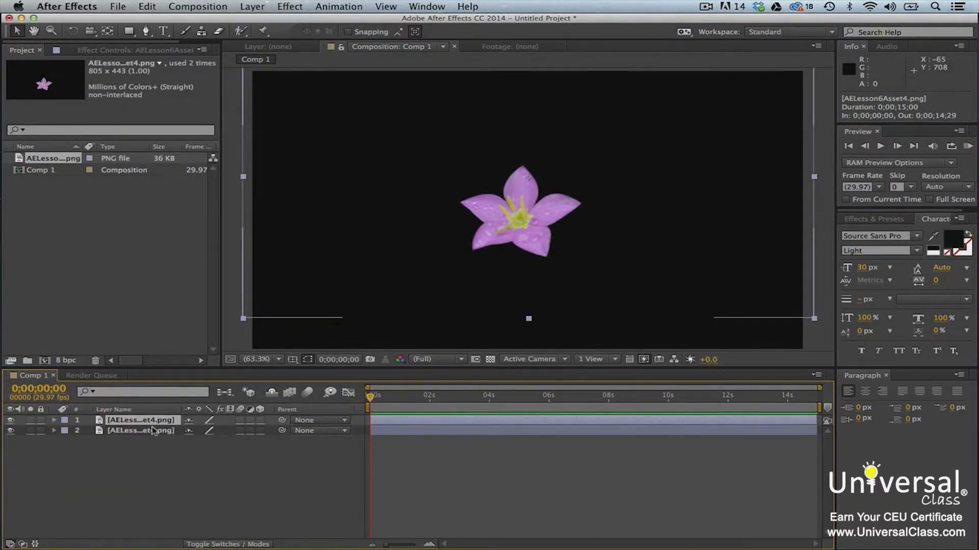
right_click(140, 420)
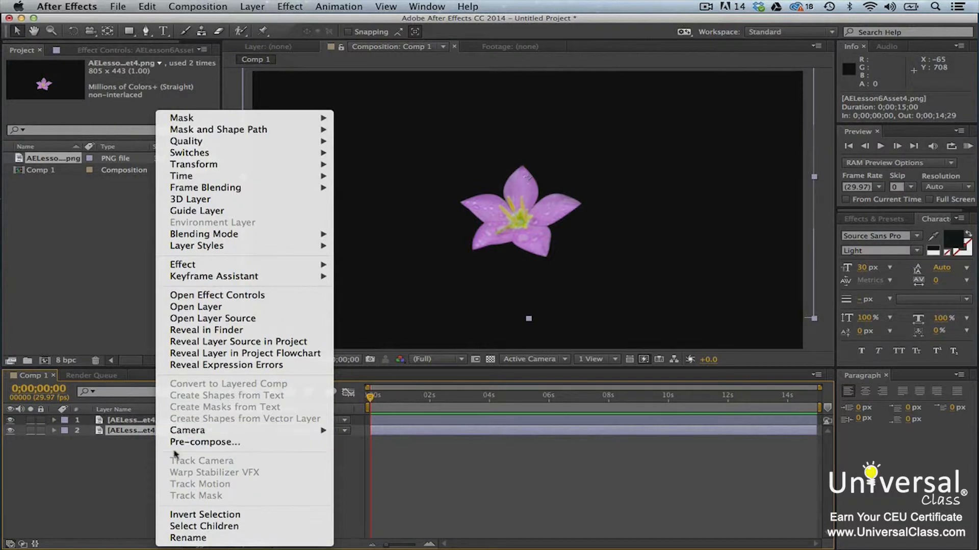
left_click(188, 539)
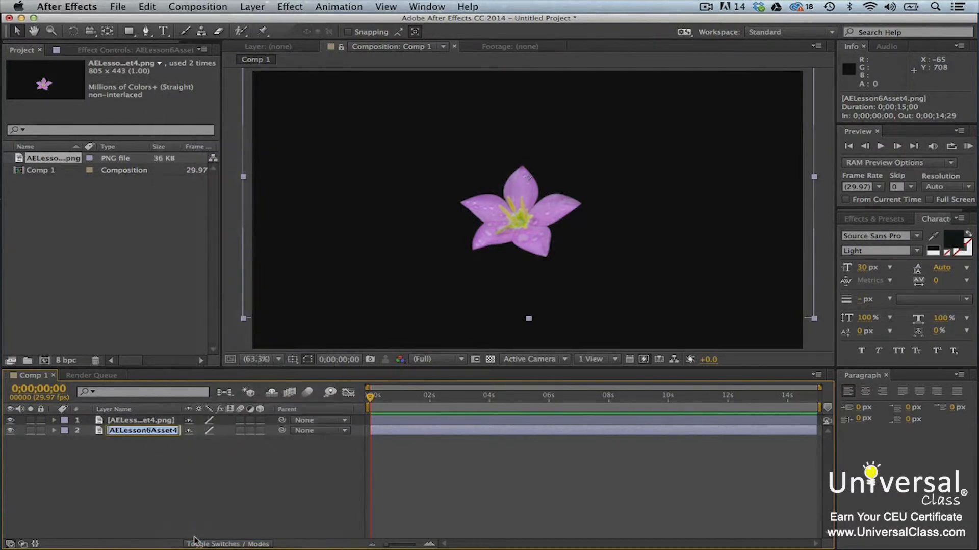
type("Reflection")
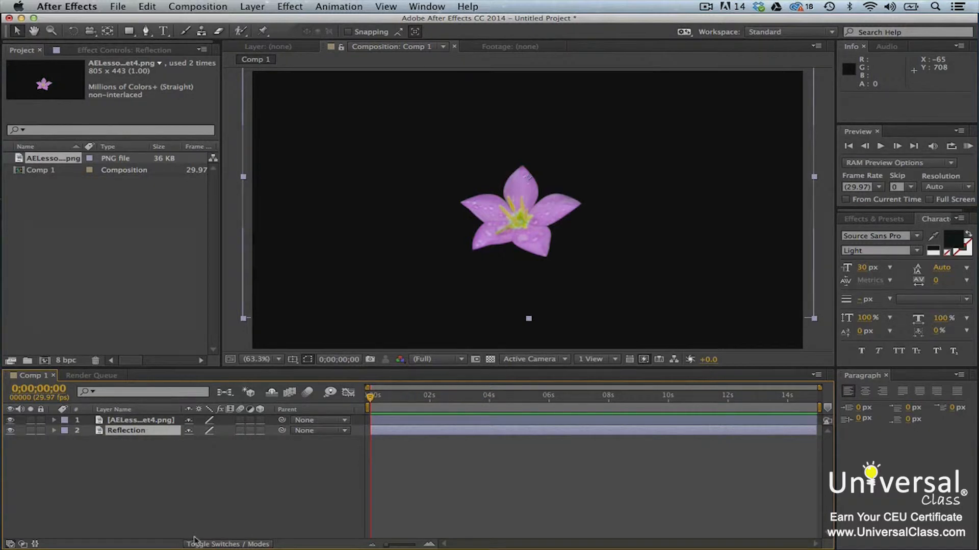
Flip the Reflection layer and move it down beneath the original flower
right_click(126, 431)
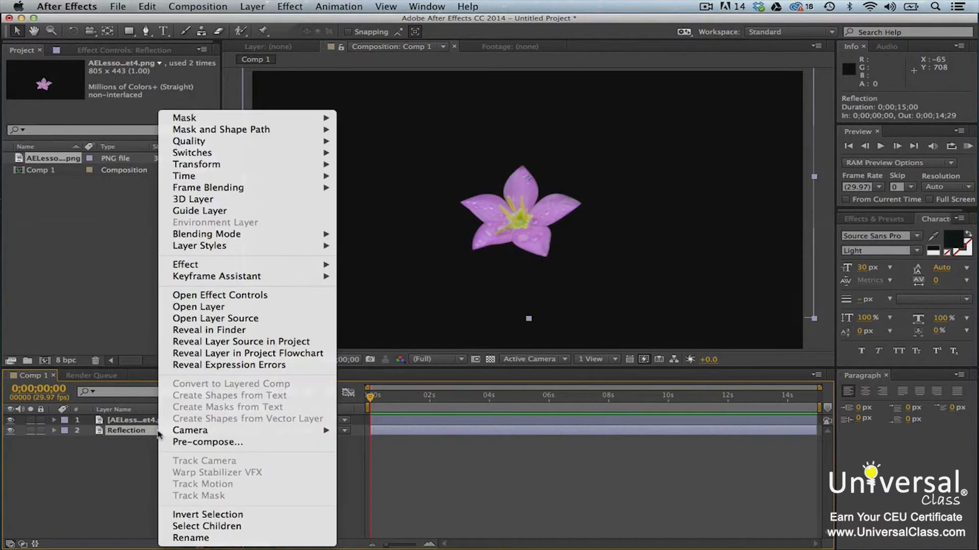
mouse_move(197, 164)
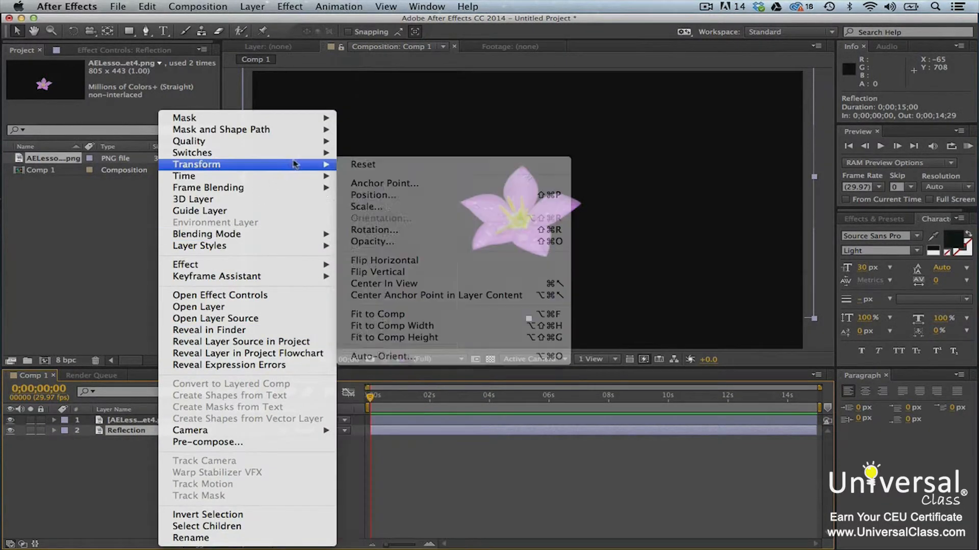
mouse_move(424, 272)
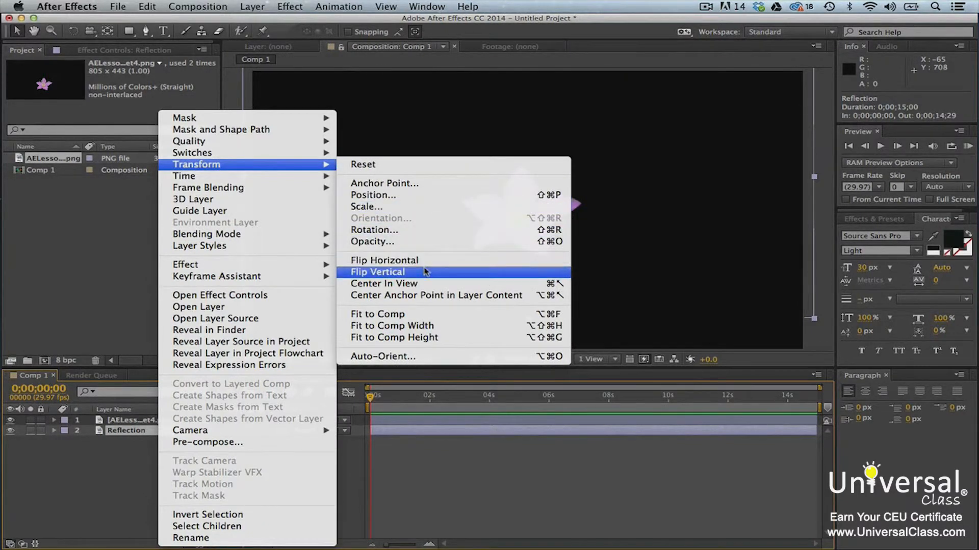
left_click(377, 272)
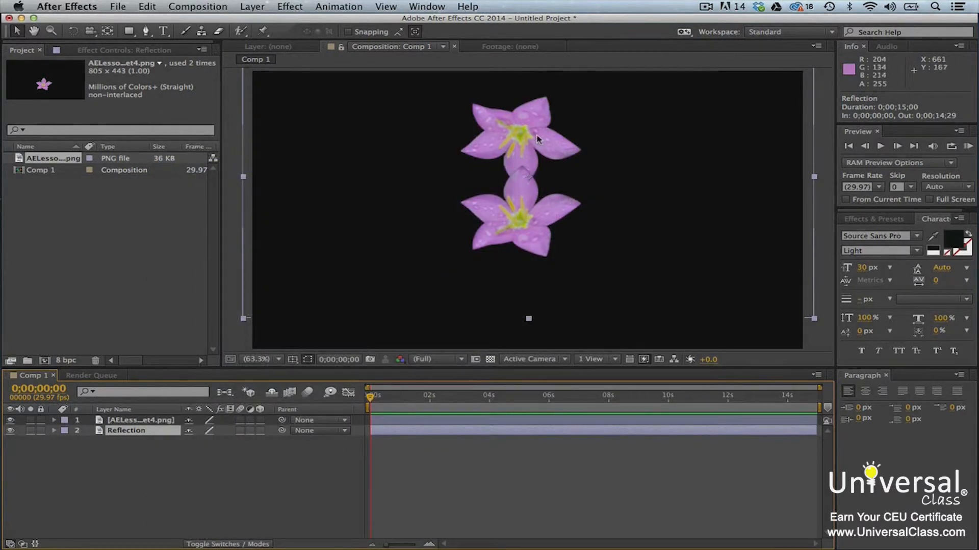
left_click_drag(536, 137, 537, 303)
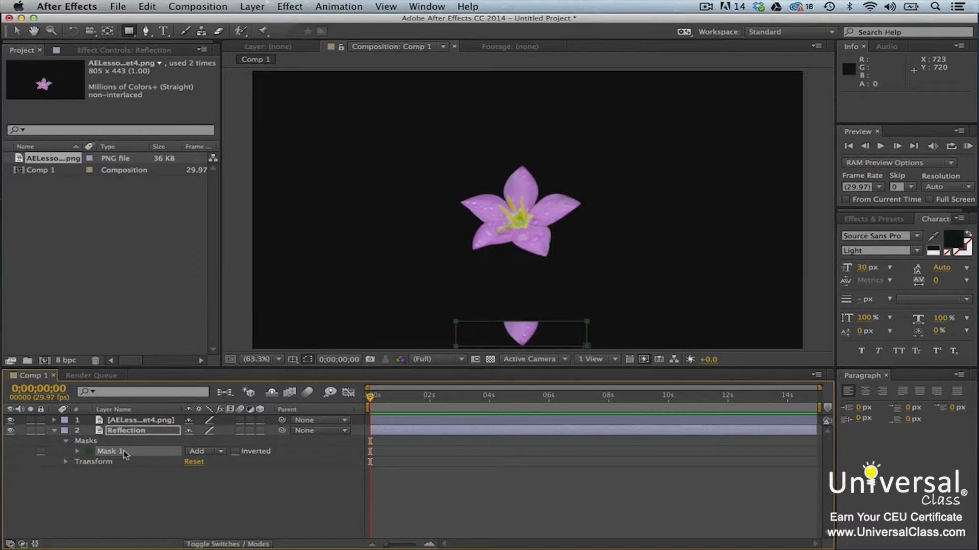
mouse_move(161, 454)
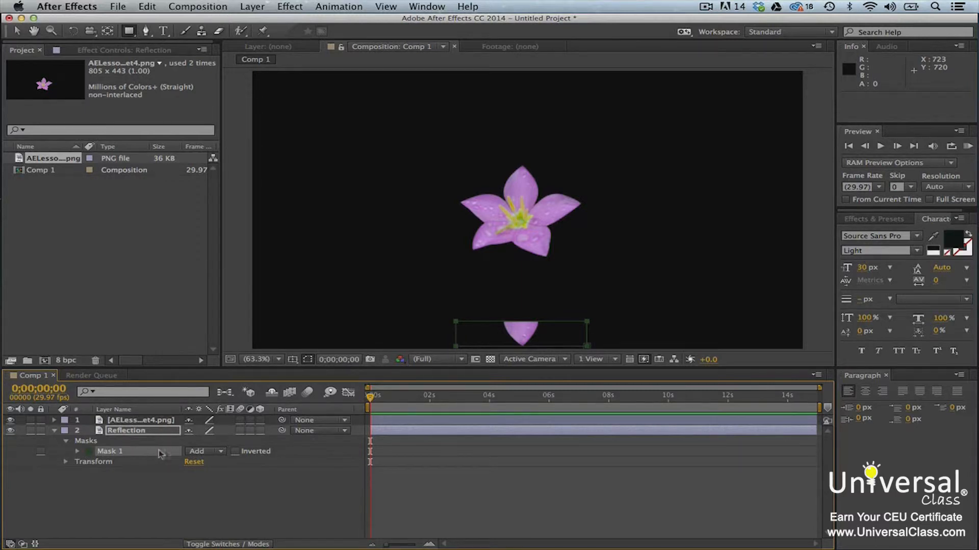
Set Reflection's Mask 1 to Subtract, opacity 58% and expansion -3 px
left_click(205, 451)
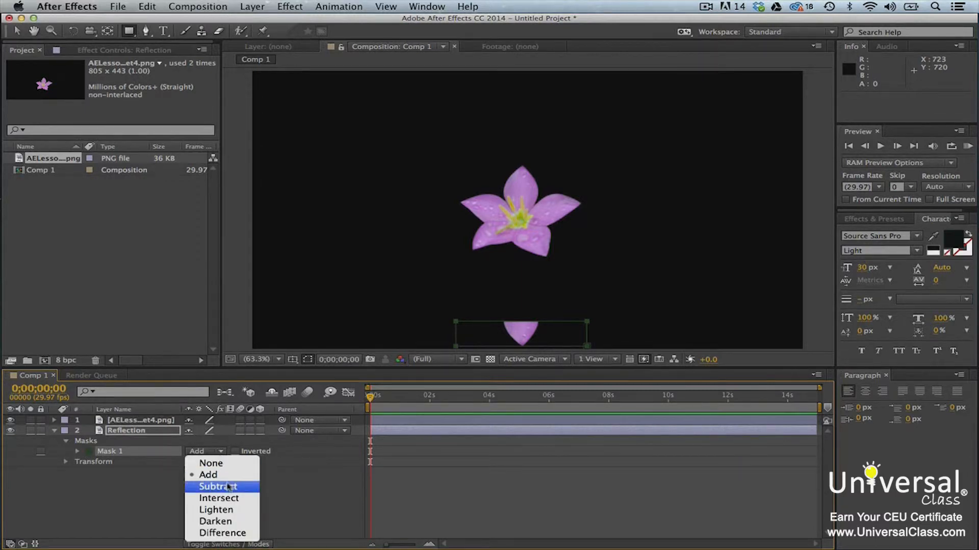
left_click(217, 486)
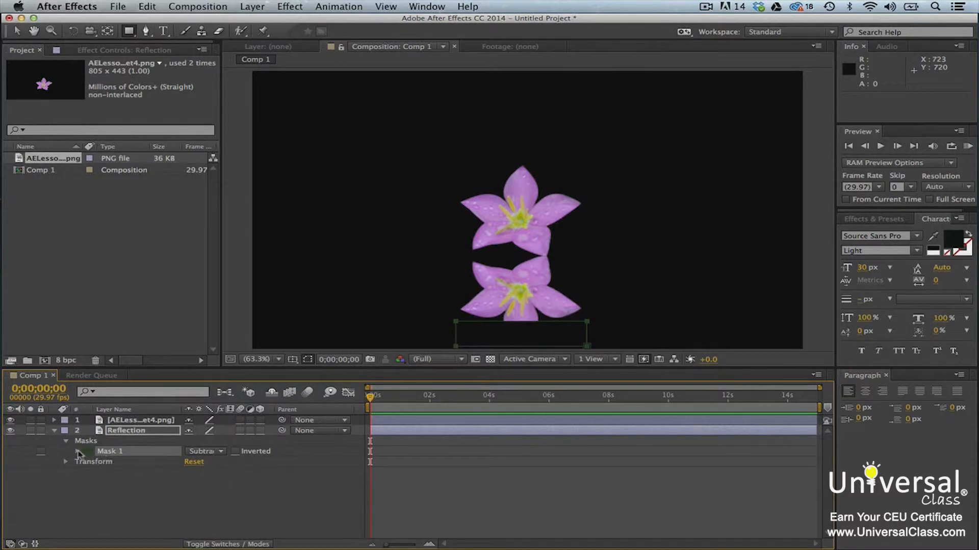
left_click(78, 451)
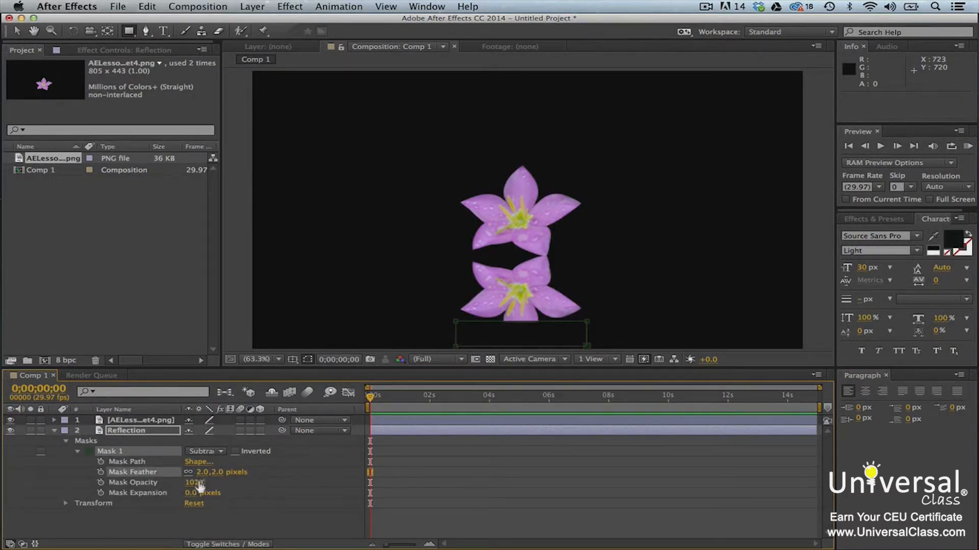
left_click_drag(196, 483, 193, 493)
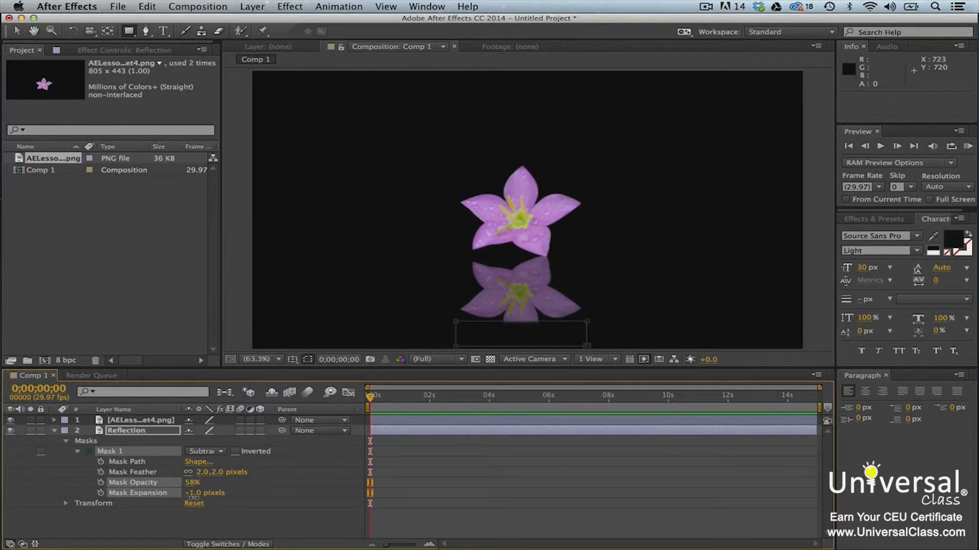
left_click_drag(212, 493, 187, 492)
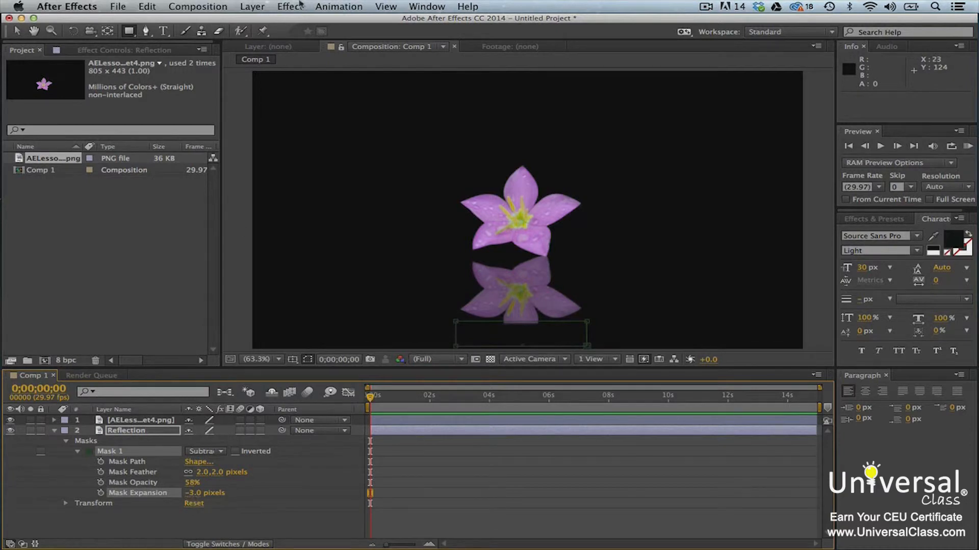
Add Gaussian Blur to Reflection with blurriness 1.6 and choose its Blur Dimensions
left_click(289, 7)
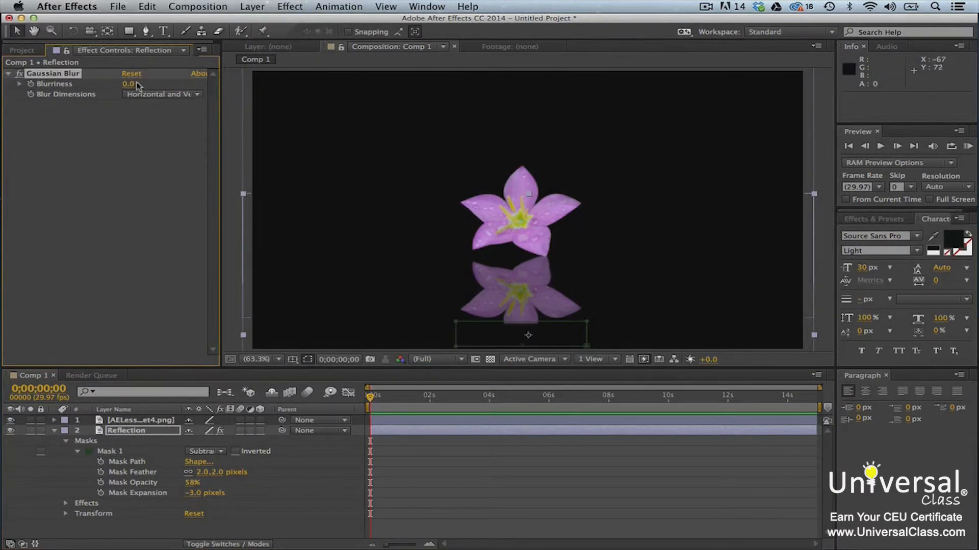
left_click_drag(131, 84, 135, 84)
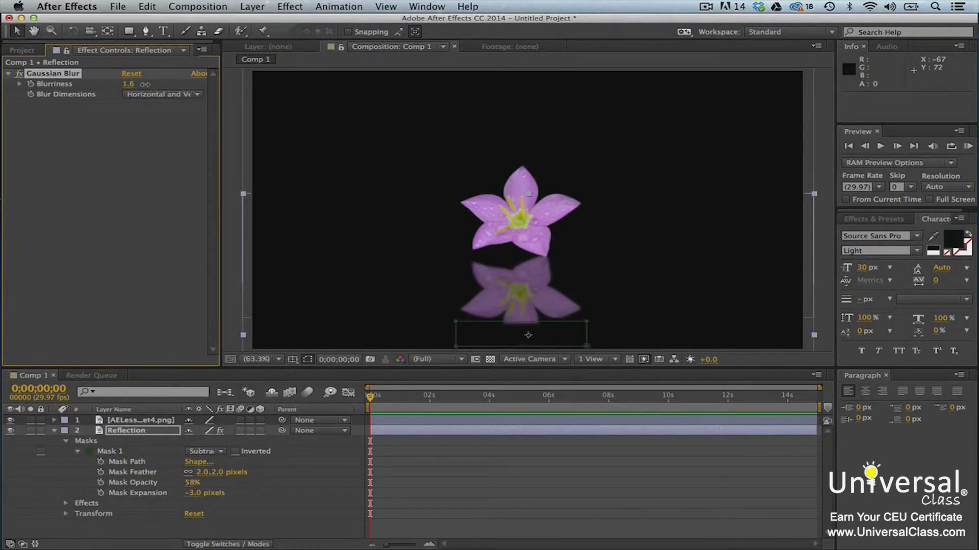
left_click(161, 94)
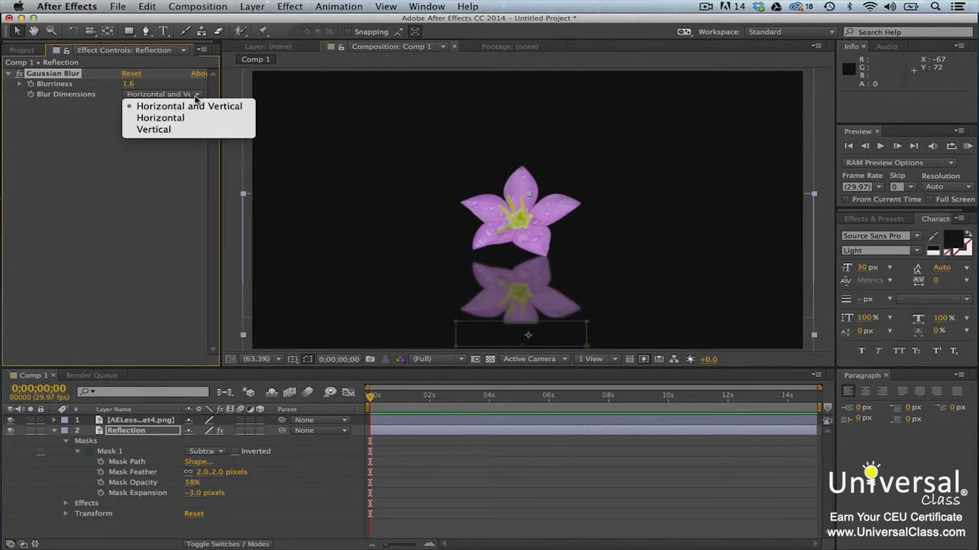
left_click(161, 117)
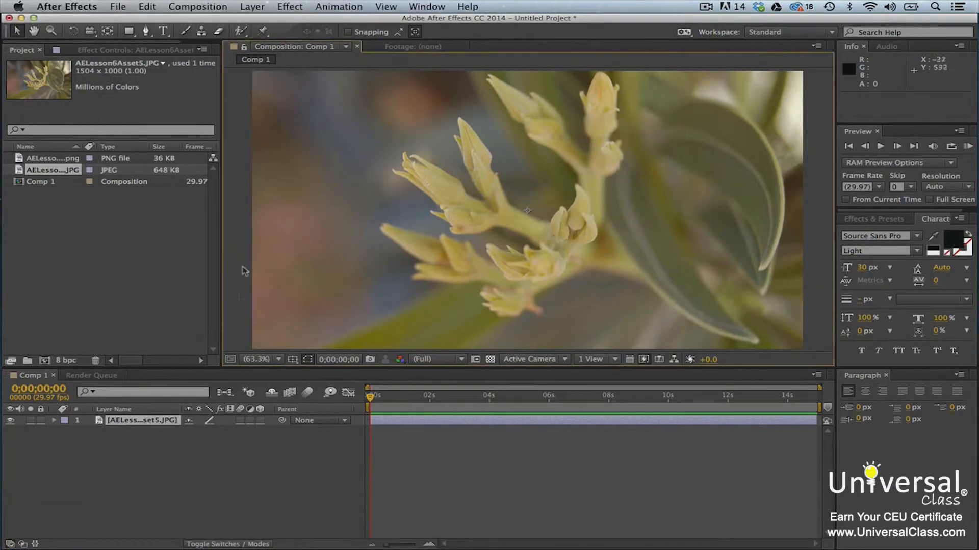
Create Adjustment Layer 1 with an Exposure effect lowered to -0.38
left_click(253, 6)
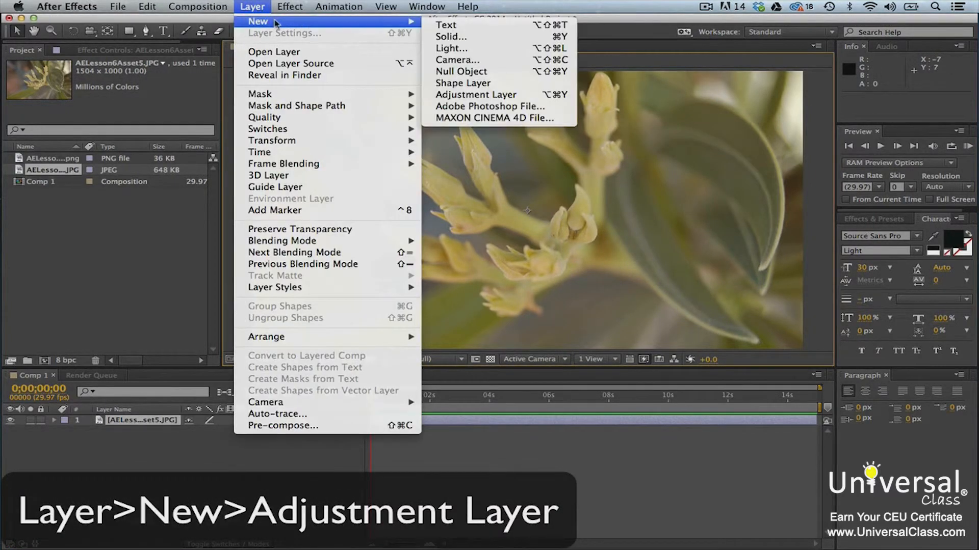
left_click(476, 95)
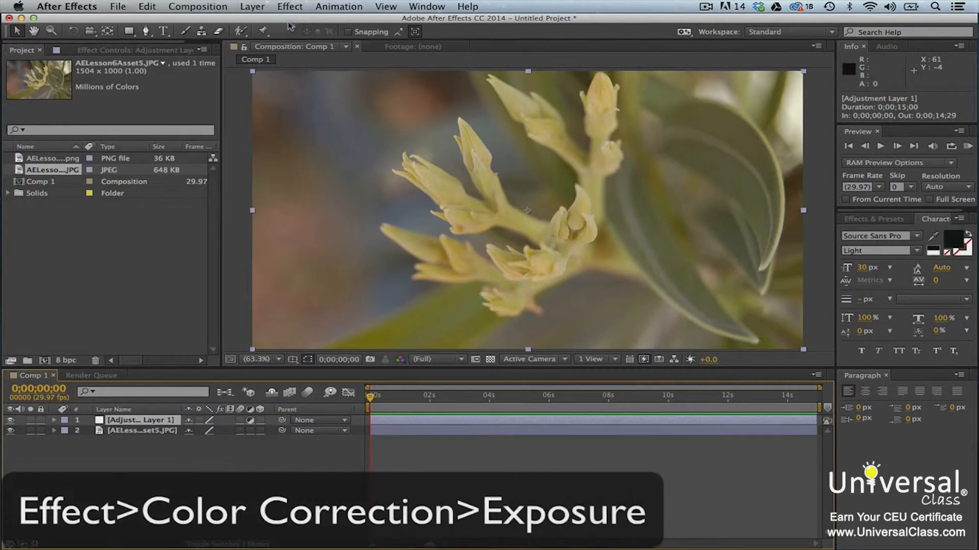
left_click(289, 6)
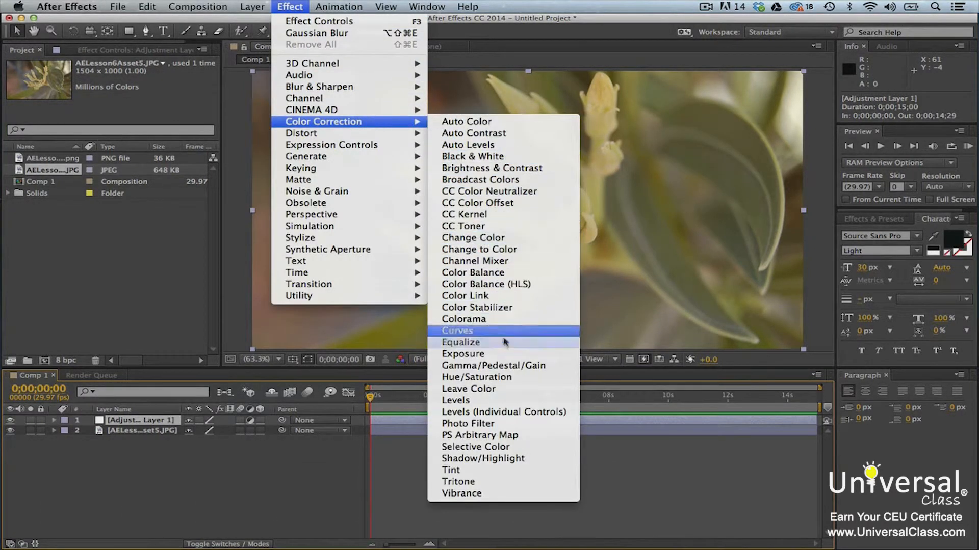
left_click(463, 354)
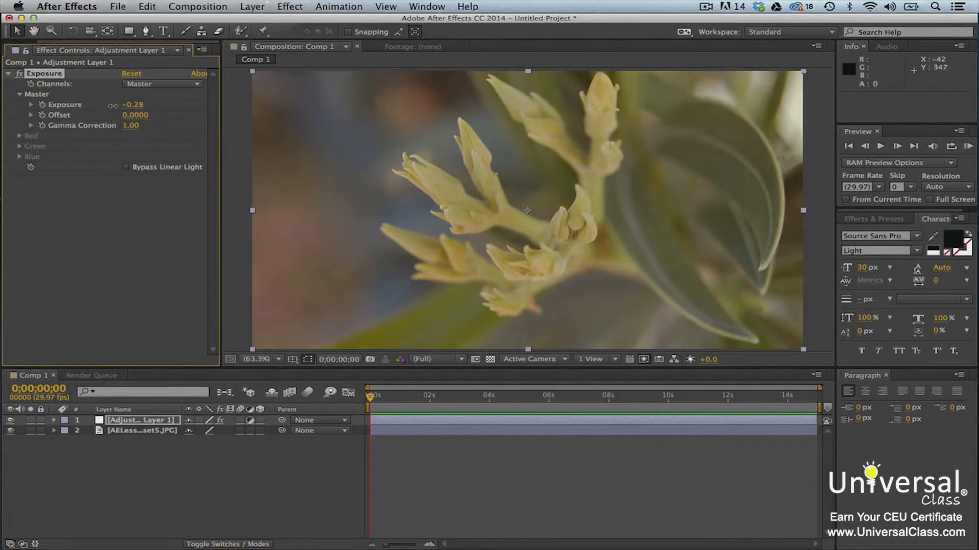
left_click_drag(127, 104, 119, 104)
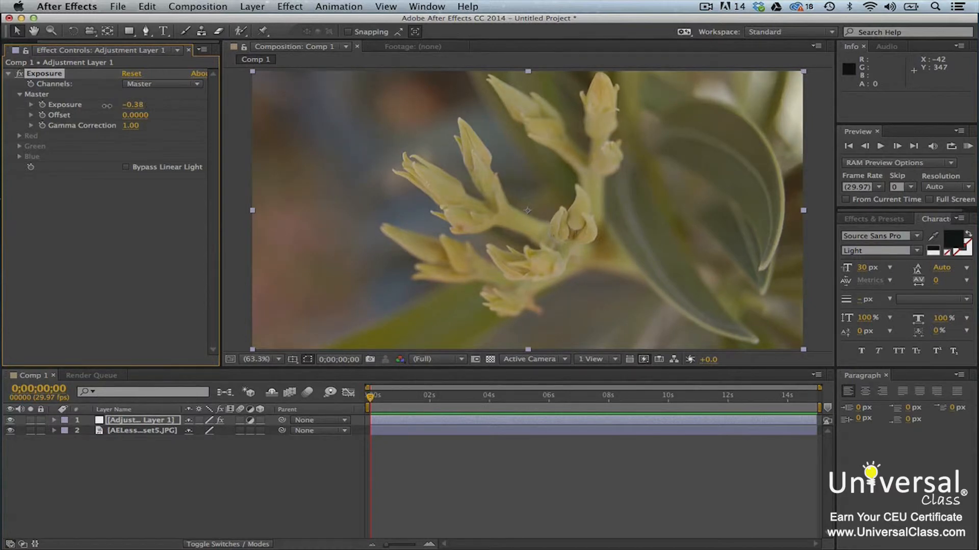
Draw an elliptical mask around the buds, set it to Inverted, and adjust Mask Feather
left_click(129, 31)
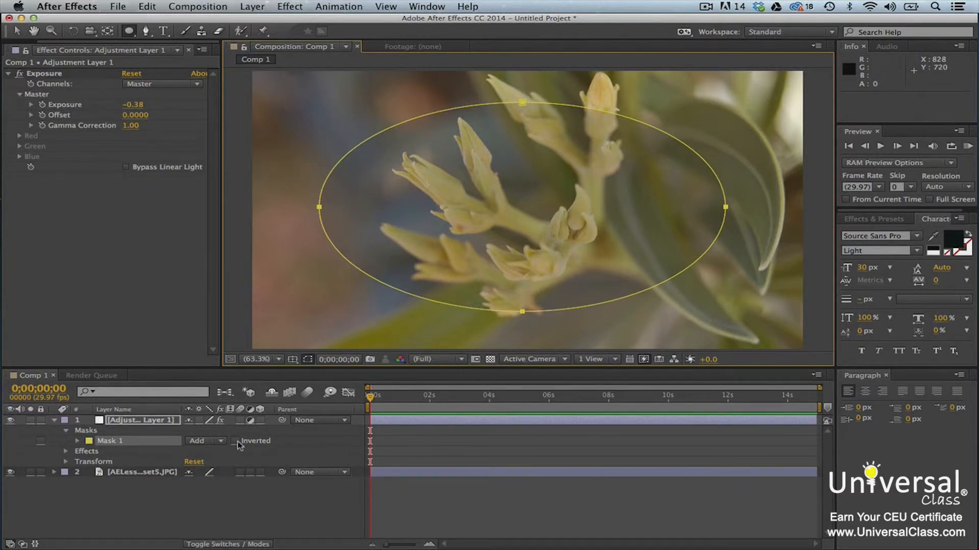
left_click(236, 440)
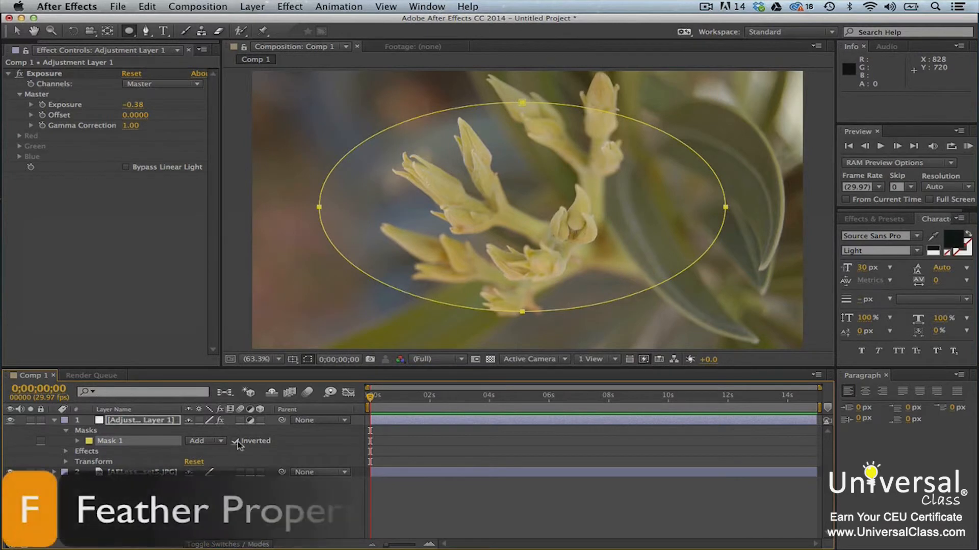
left_click(76, 431)
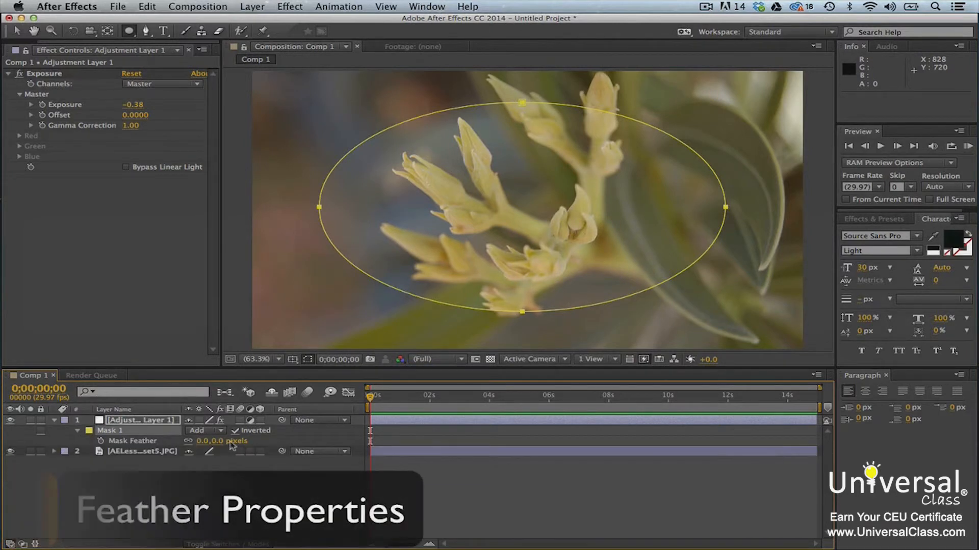
double_click(209, 441)
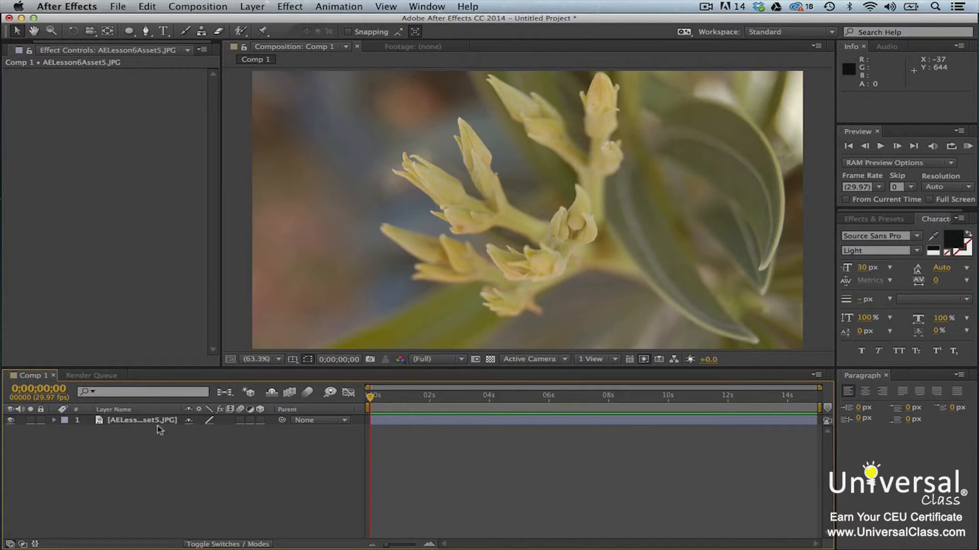
Open the AELesson6Asset5.JPG layer in its own Layer panel
double_click(142, 420)
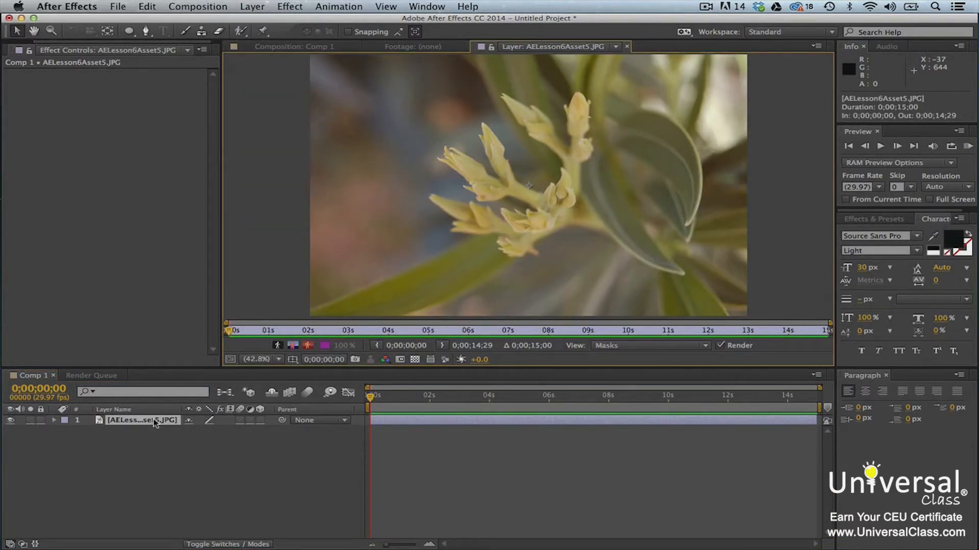
left_click(201, 31)
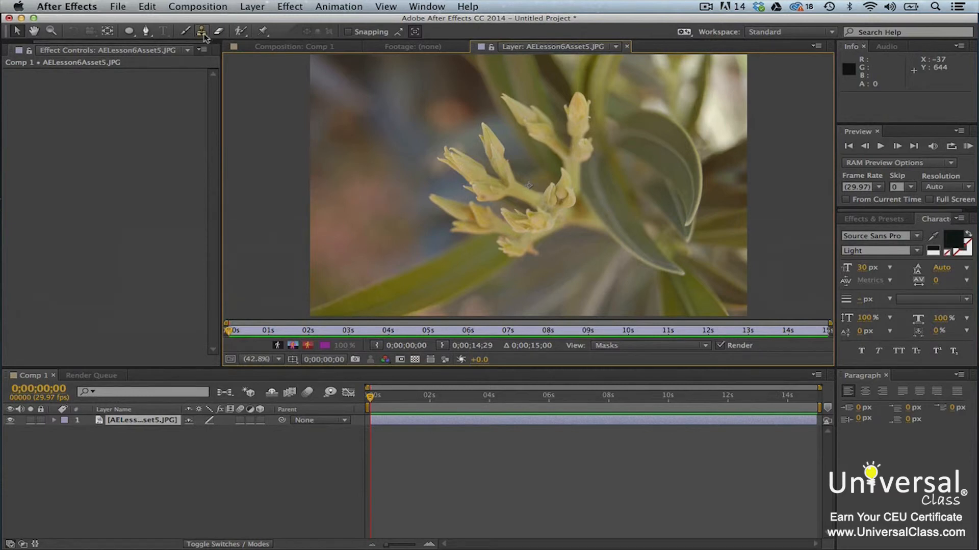
mouse_move(201, 31)
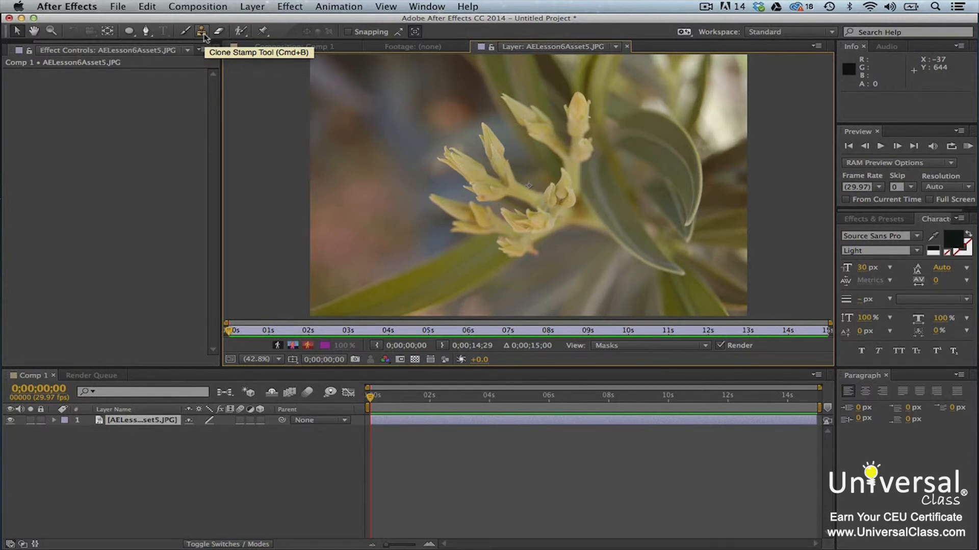
Choose the Clone Stamp tool with a 19 px round brush and Constant stroke duration
left_click(201, 31)
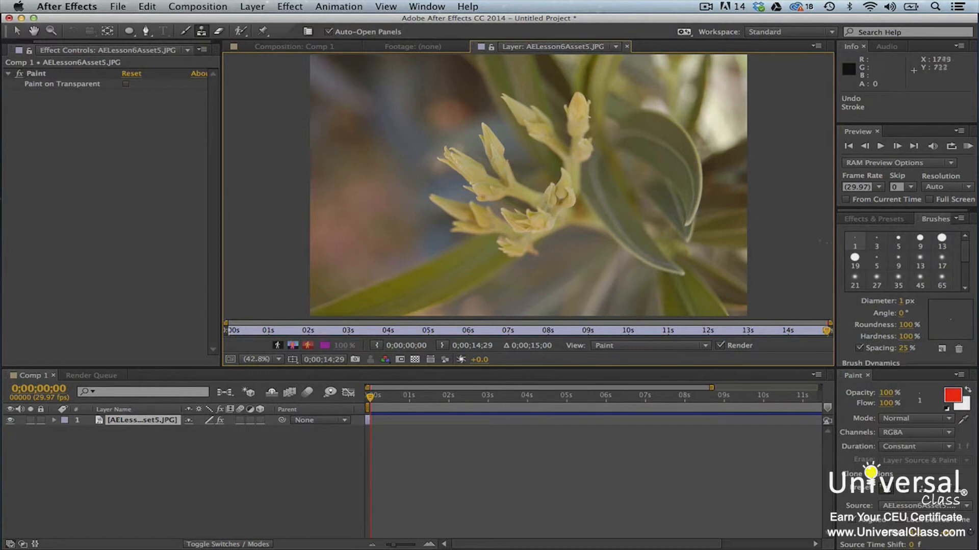
left_click(854, 257)
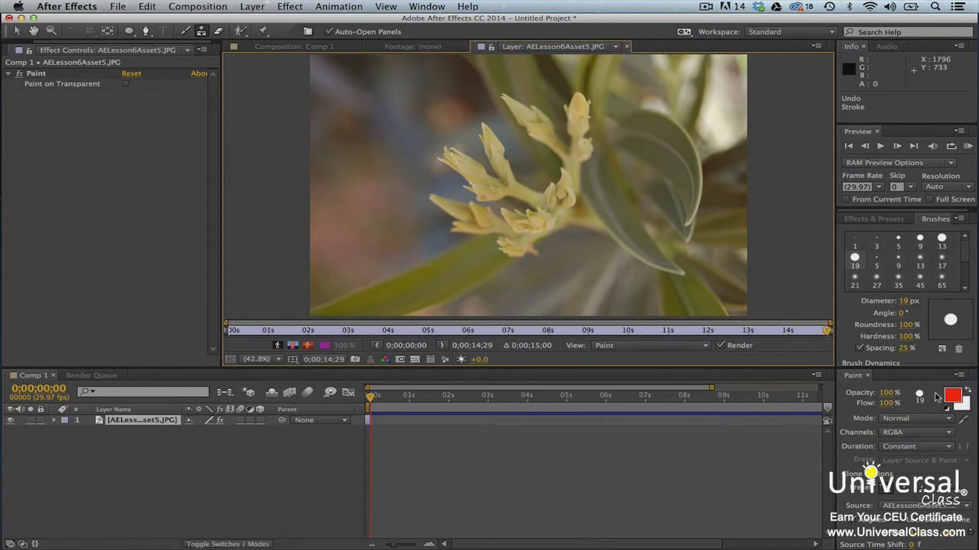
left_click(915, 446)
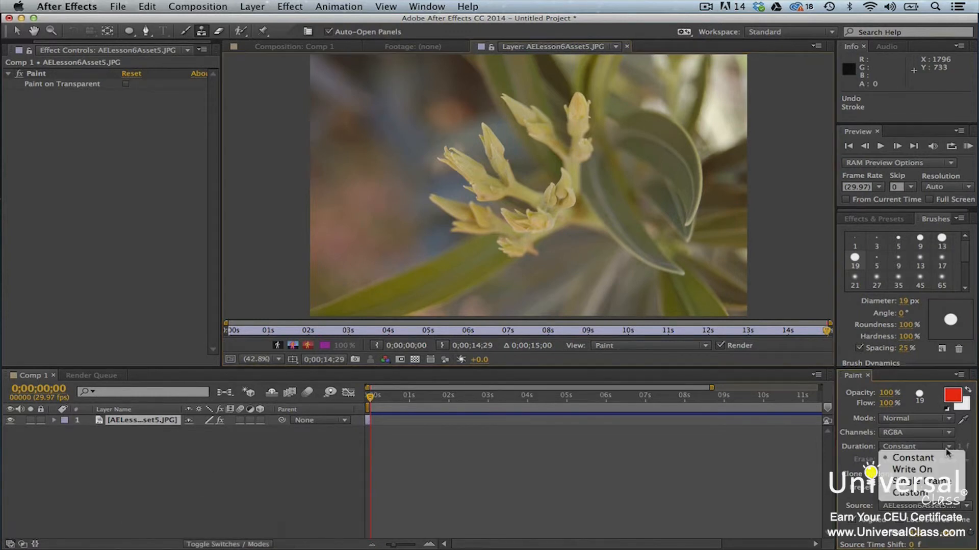
left_click(930, 458)
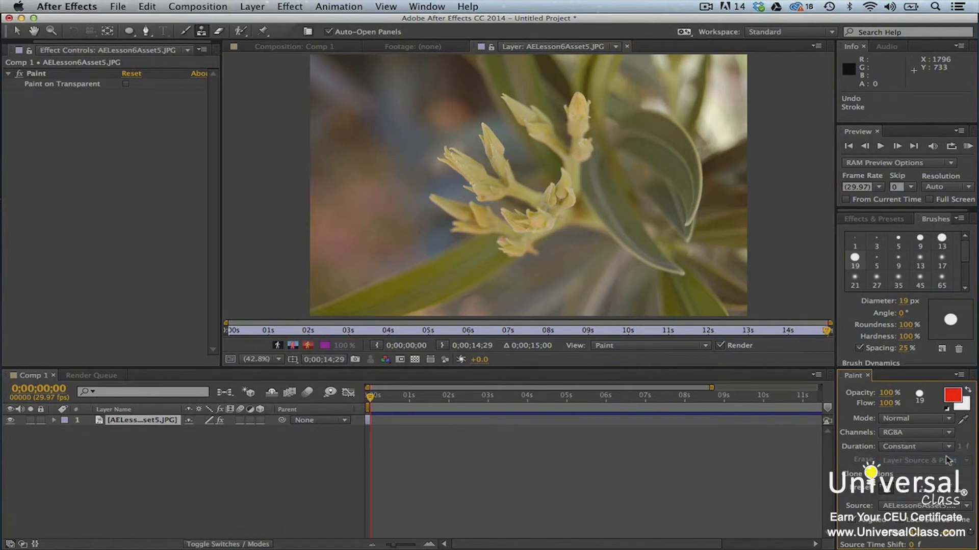